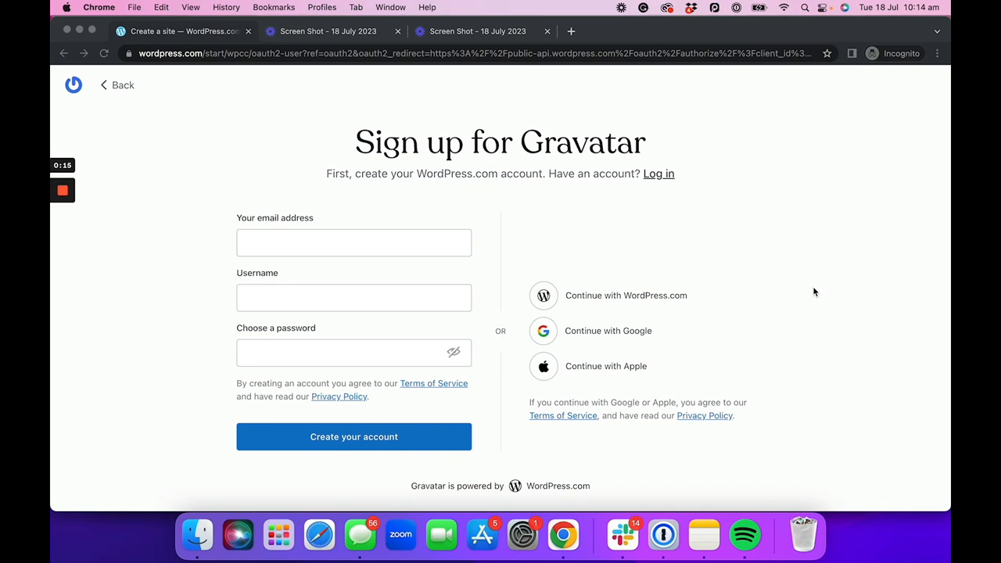
pyautogui.moveTo(811, 293)
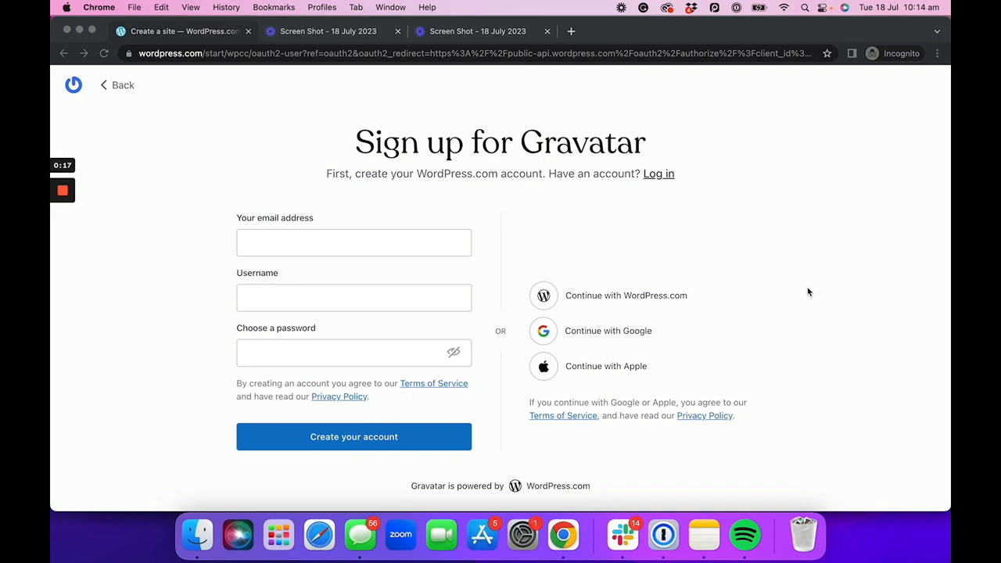
pyautogui.moveTo(586, 247)
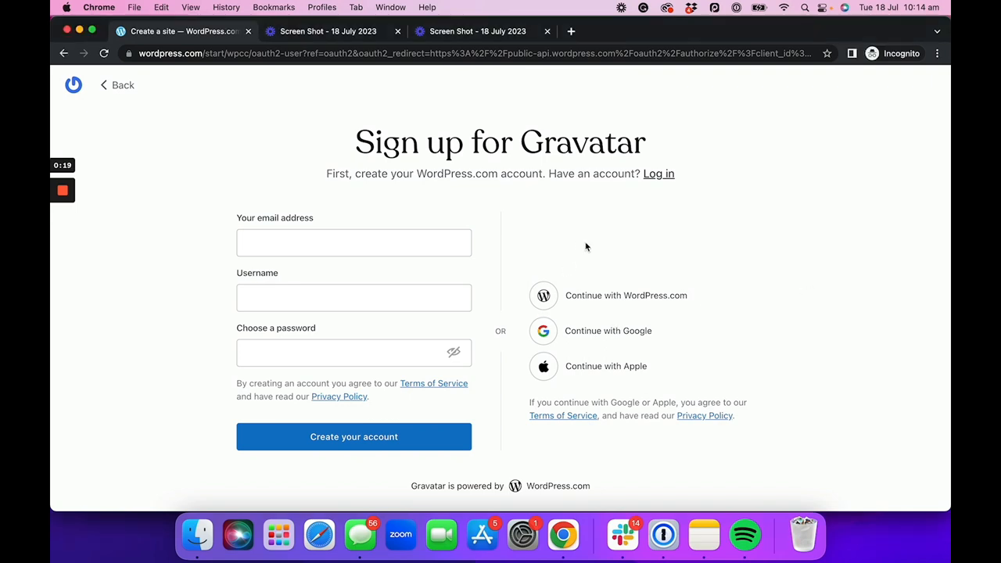
# Review the linked email addresses and the six saved images under Pick new image
pyautogui.click(607, 329)
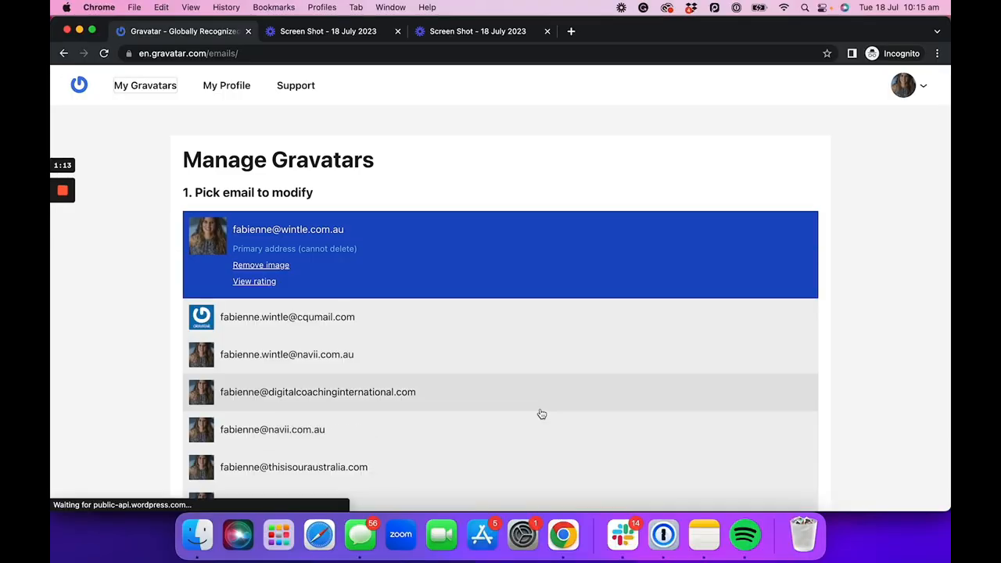
pyautogui.scroll(-3)
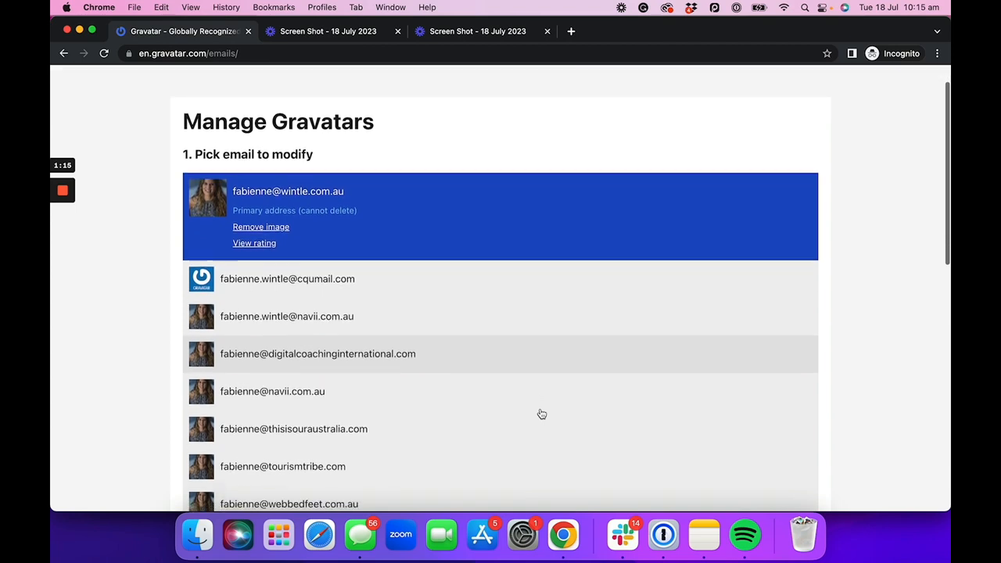
pyautogui.scroll(-3)
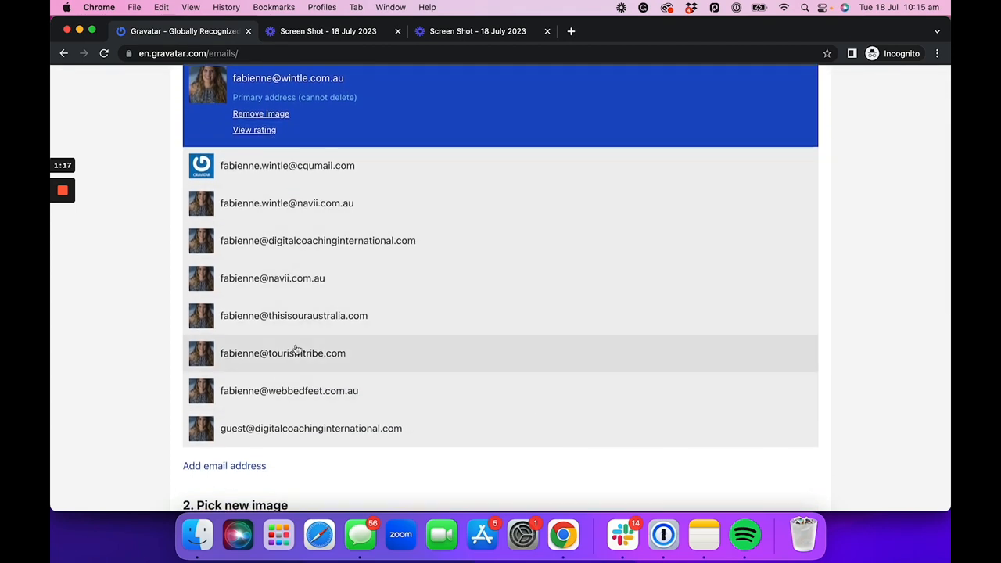
pyautogui.scroll(-3)
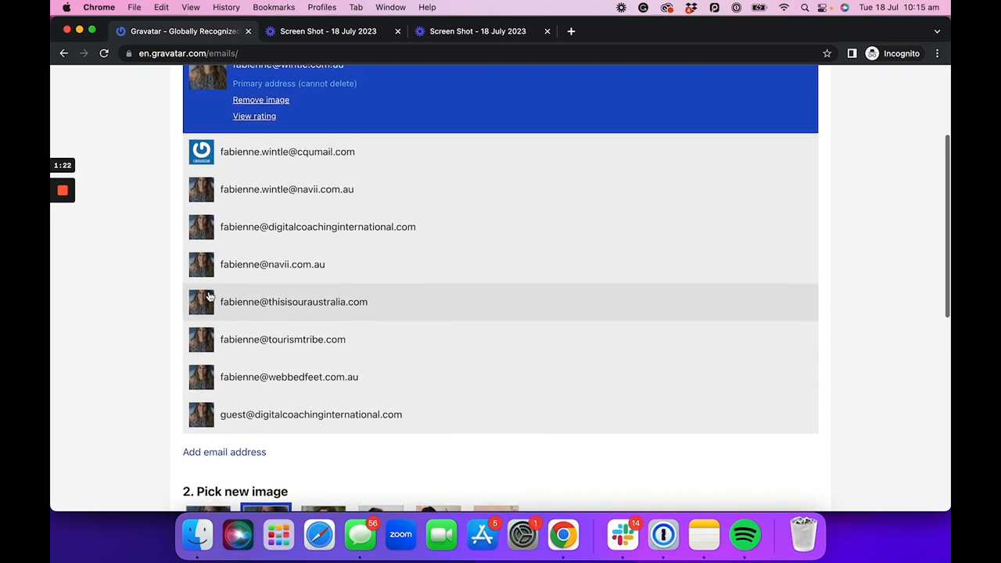
pyautogui.scroll(-3)
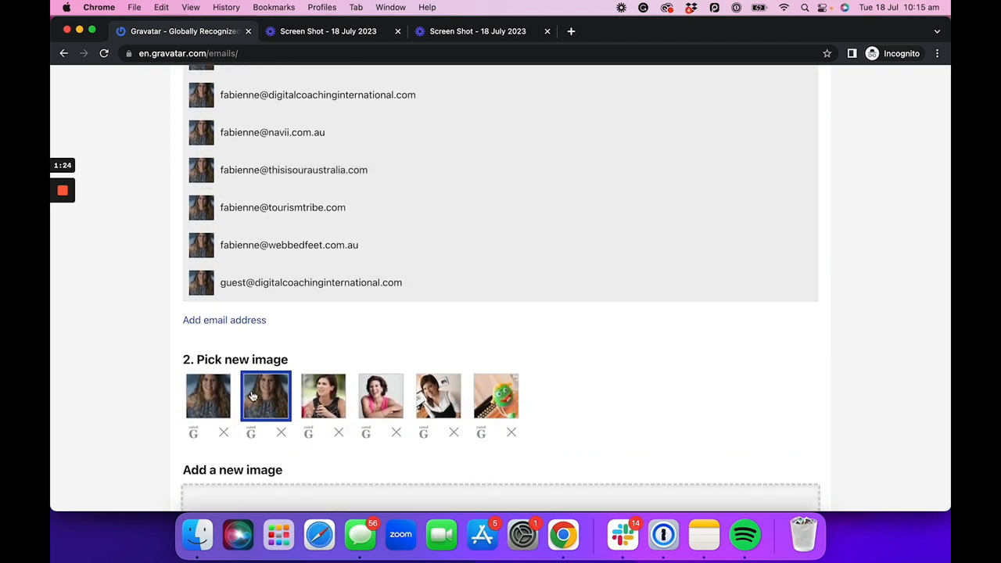
pyautogui.scroll(3)
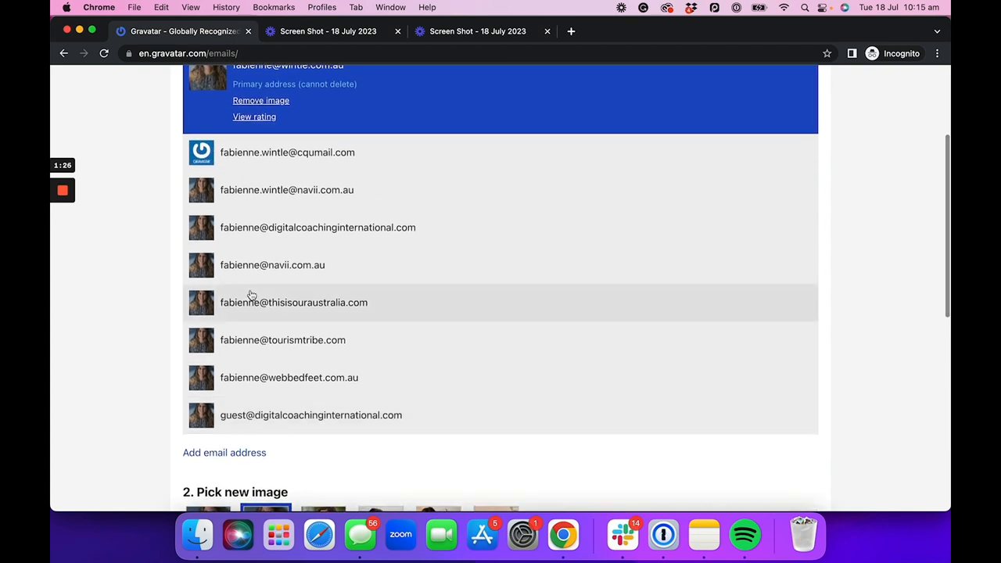
pyautogui.scroll(-3)
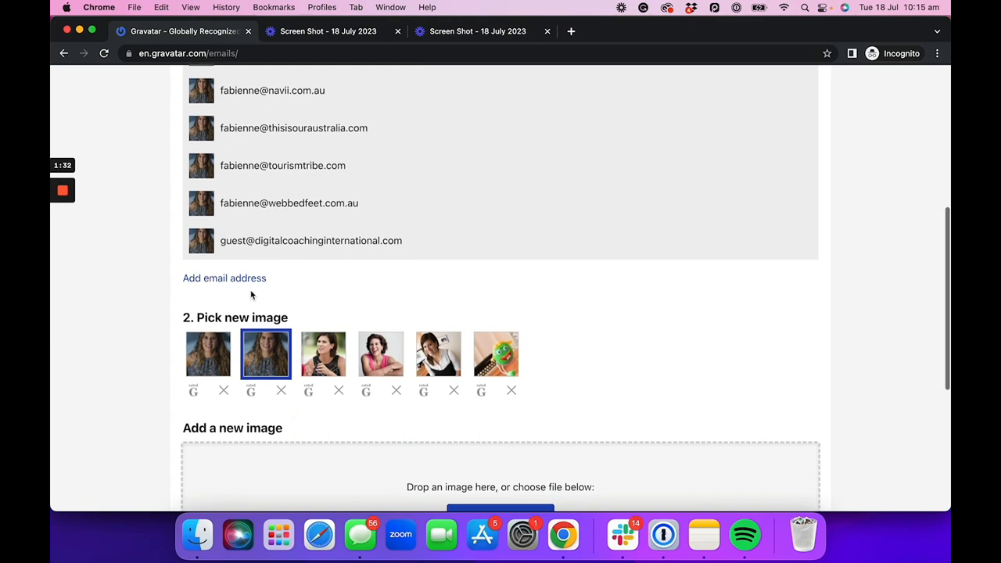
pyautogui.scroll(3)
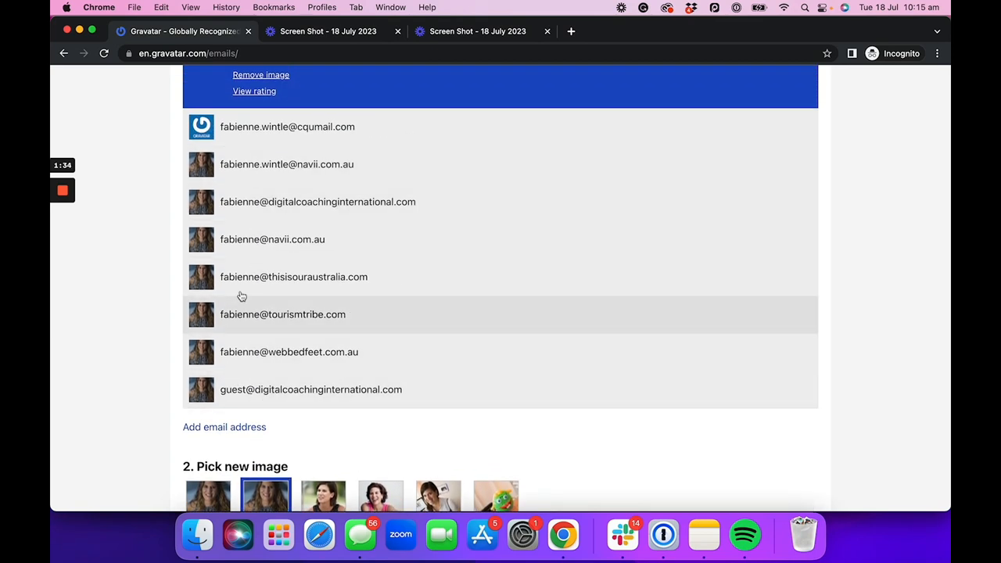
pyautogui.scroll(-3)
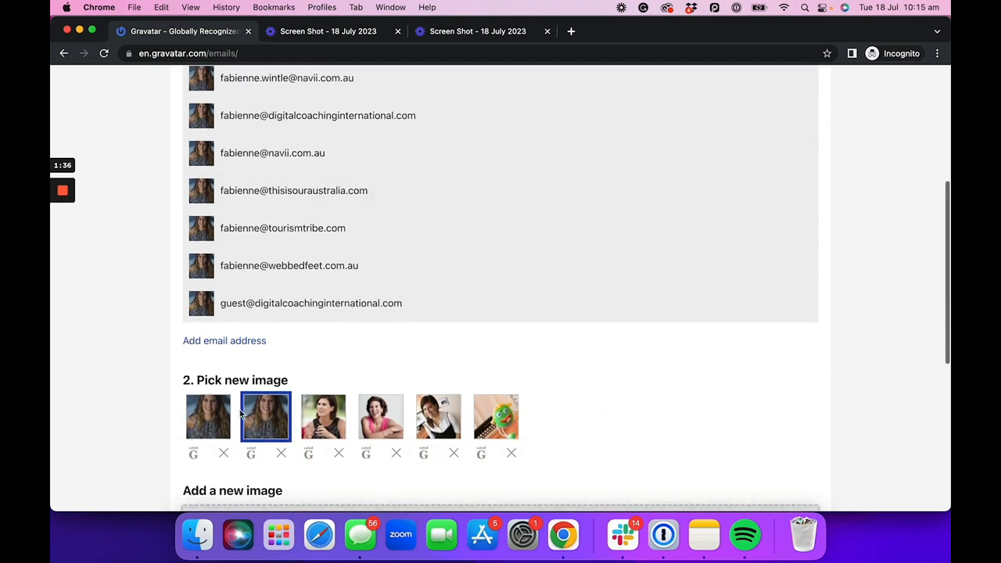